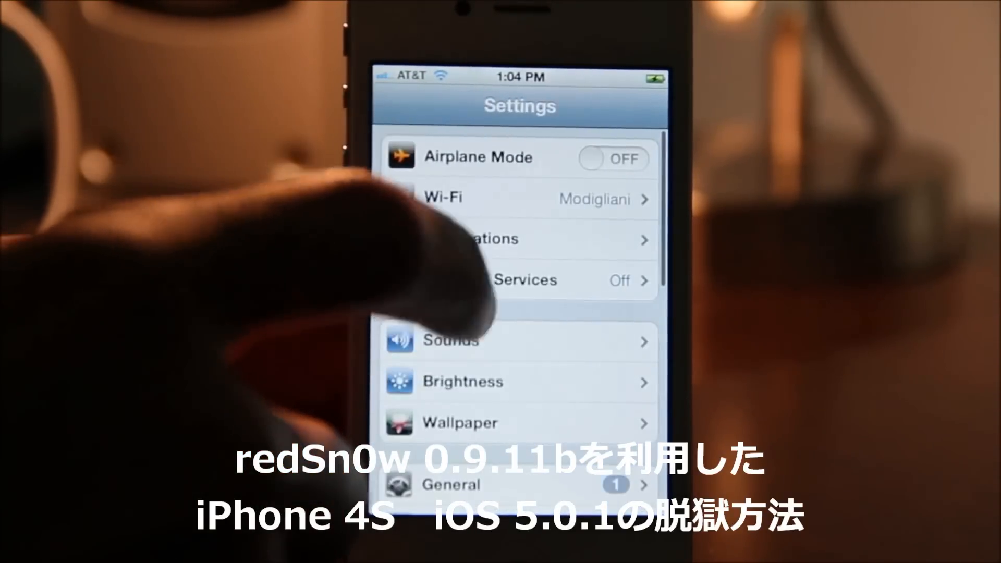
- View the phone's About information under General to check the iOS version
left_click(450, 484)
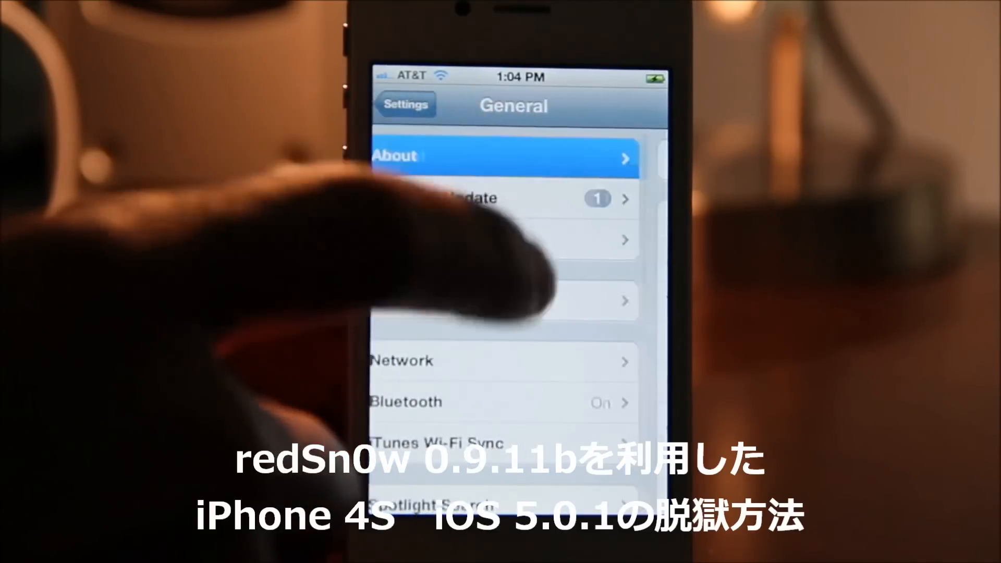
left_click(504, 157)
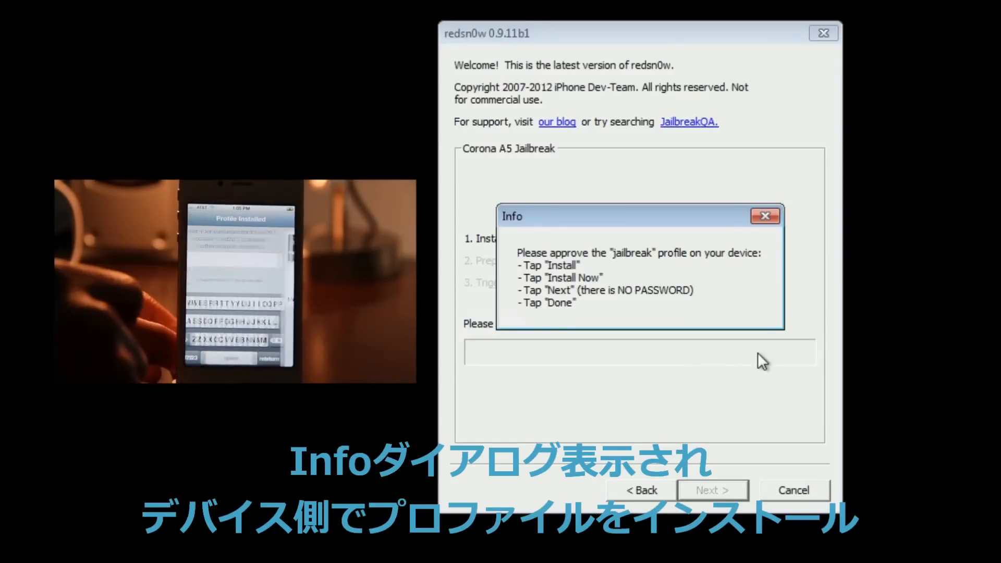
- Acknowledge redsn0w's Info dialog prompting installation of the jailbreak profile on the iPhone
left_click(764, 215)
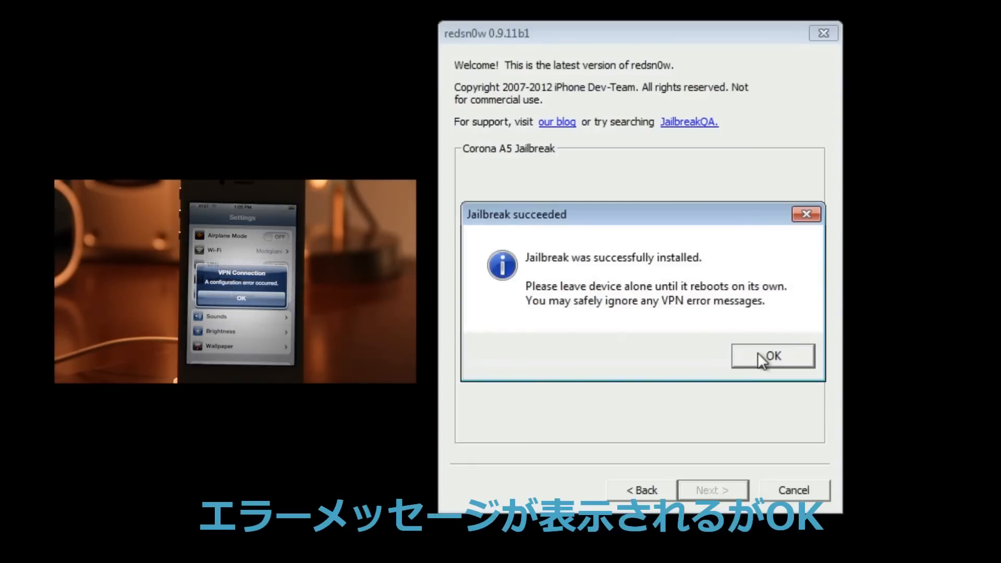
- Acknowledge the 'Jailbreak succeeded' message so the iPhone reboots on its own
left_click(772, 356)
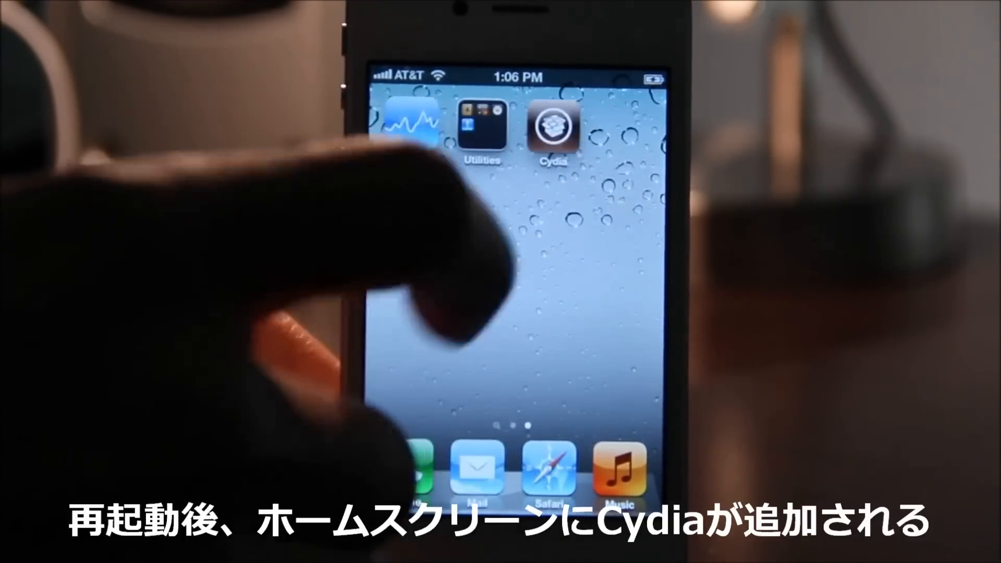
- Launch Cydia from the home screen so it begins Preparing Filesystem
left_click(554, 130)
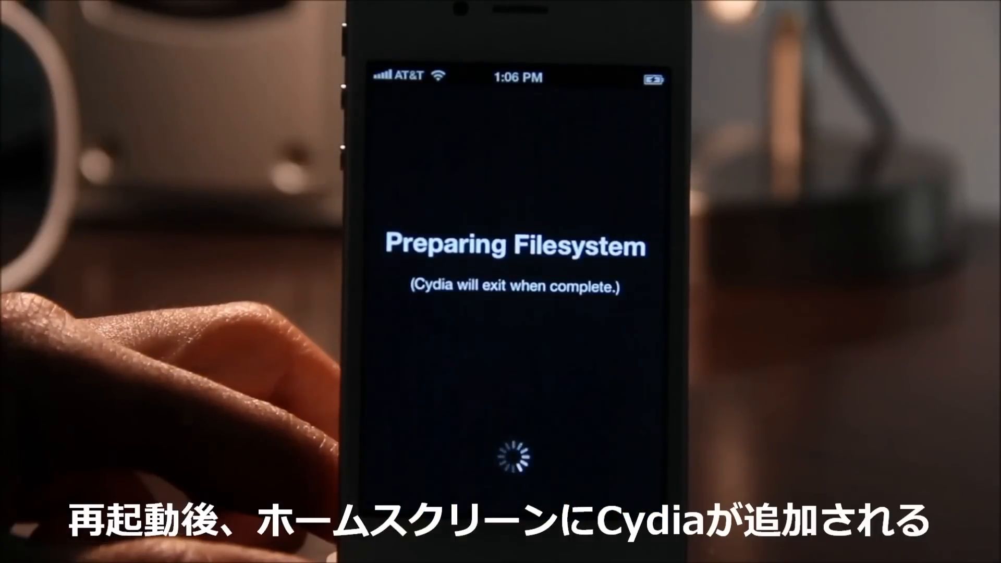